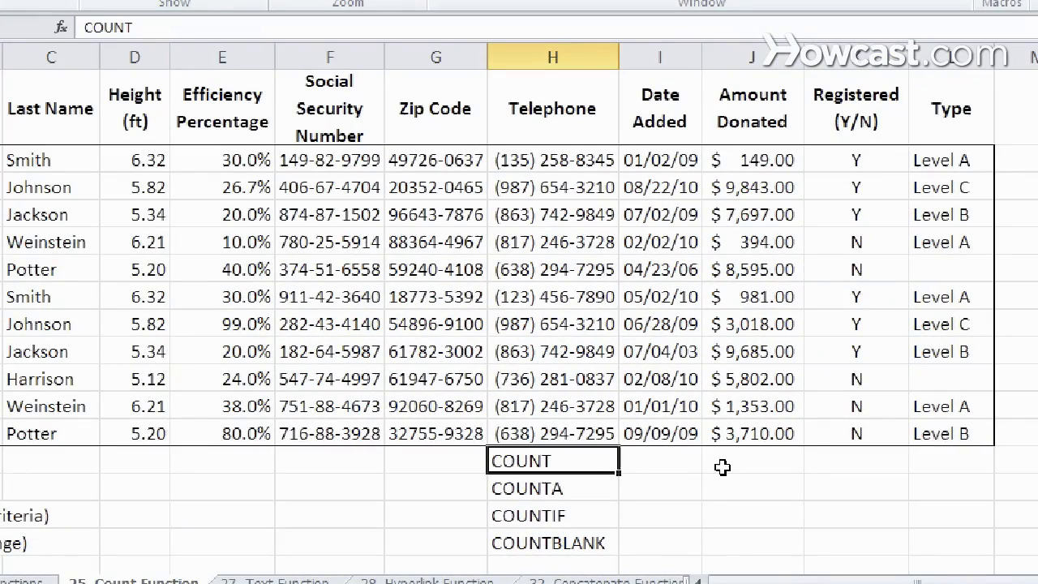
Enter =COUNT(J2:J12) beside the COUNT label, giving 11 numeric donation amounts.
click(753, 461)
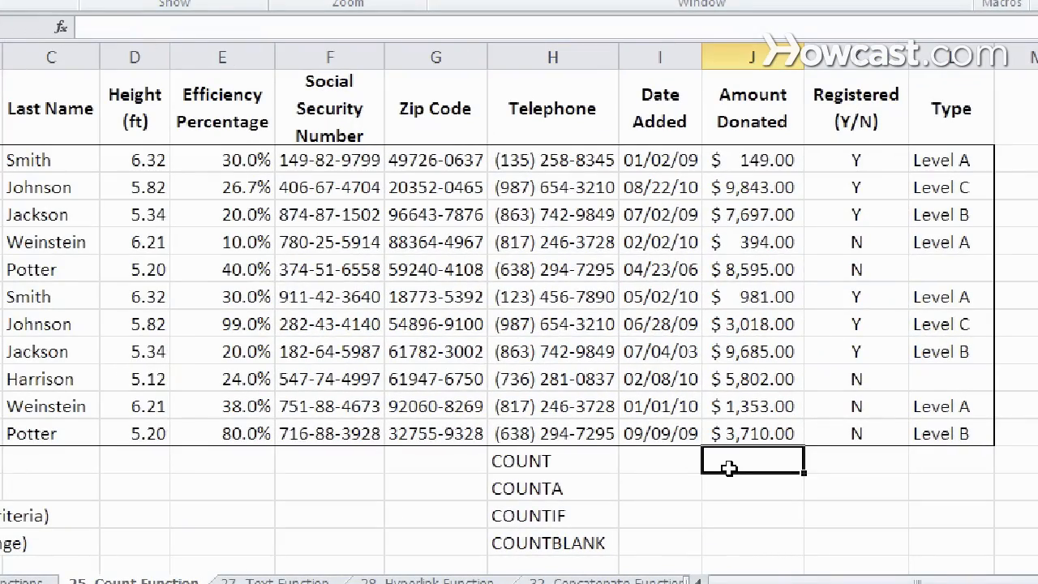
text(=COUNT()
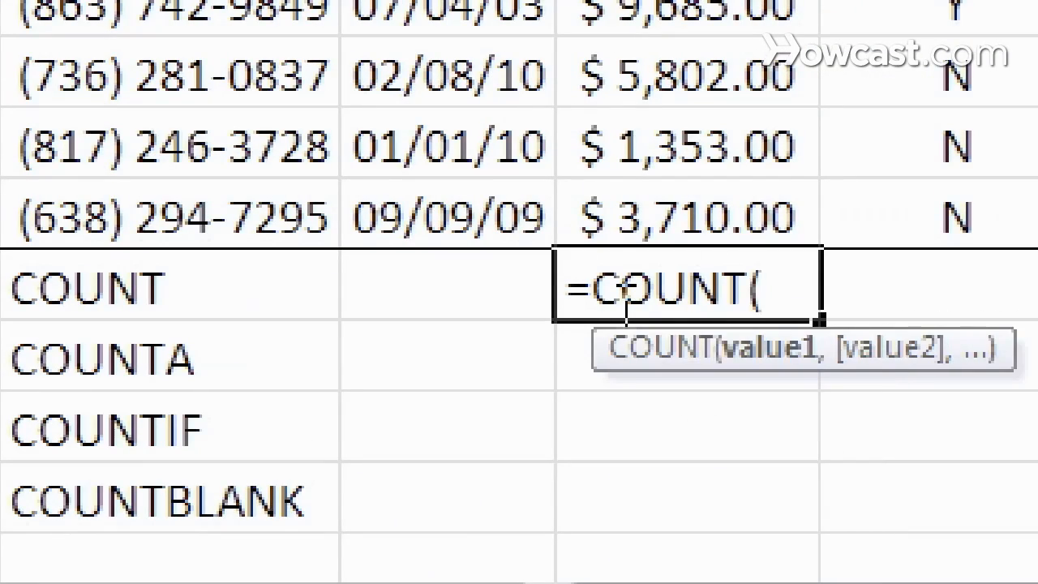
text(J6)
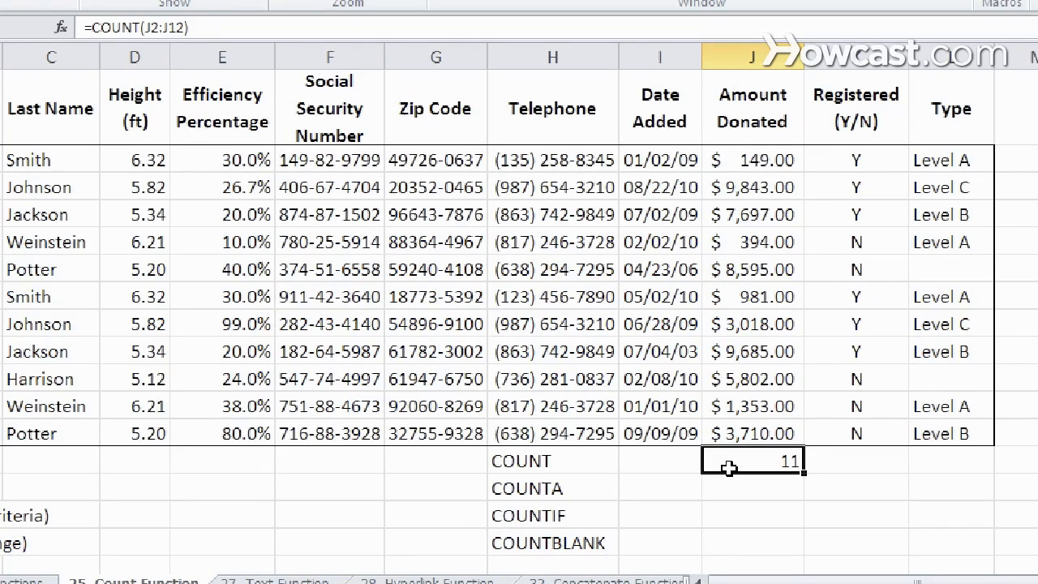
Overwrite one donation amount with the text hksjdf so COUNT drops to 10.
click(753, 324)
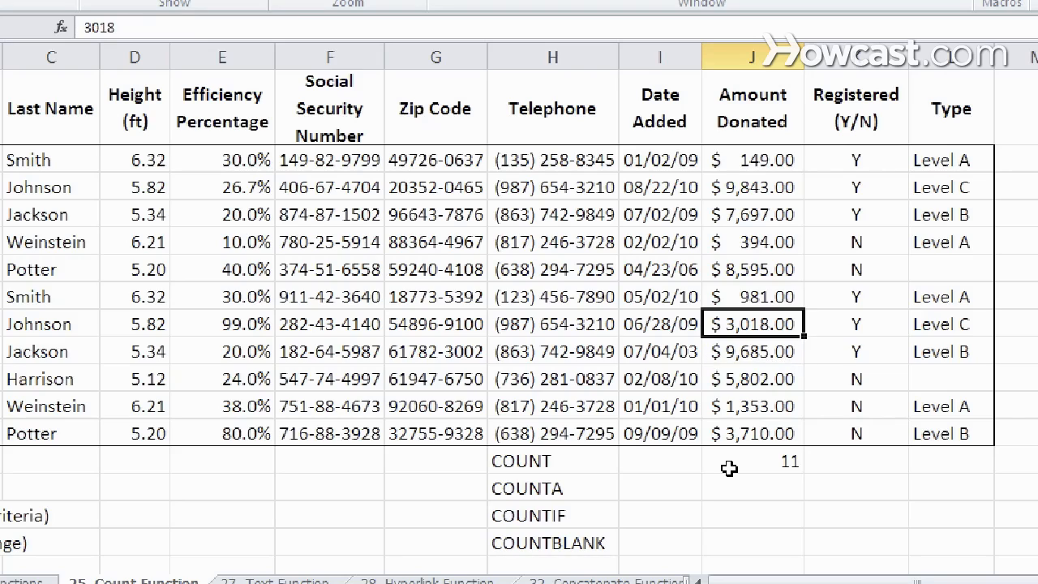
text(hksjdf)
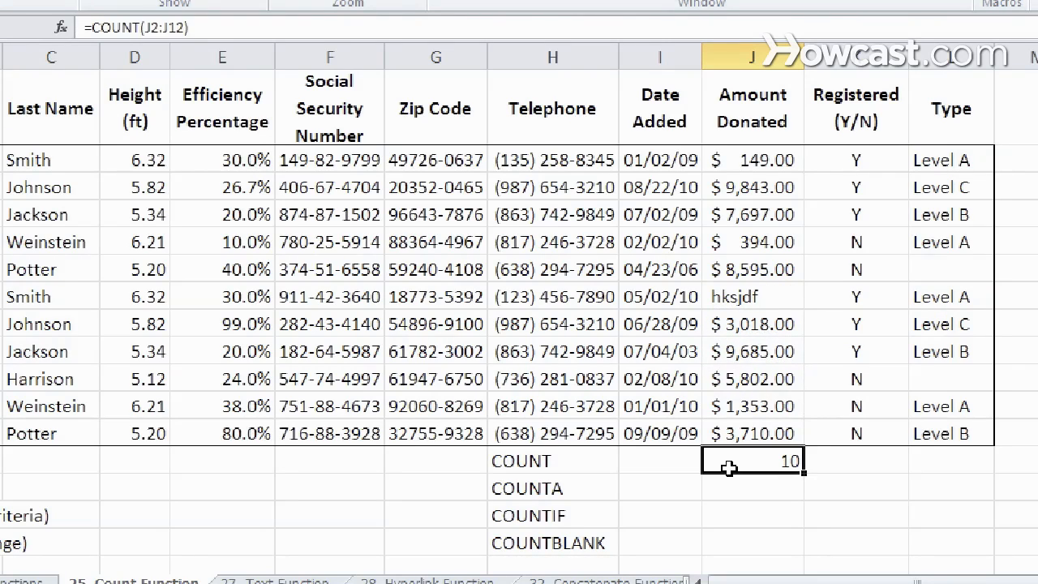
click(753, 351)
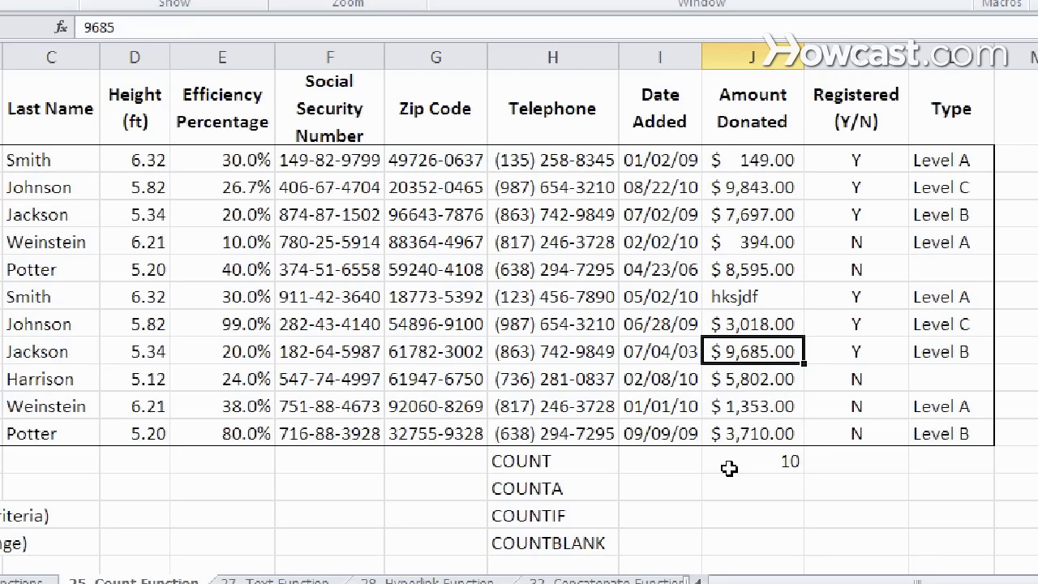
click(752, 461)
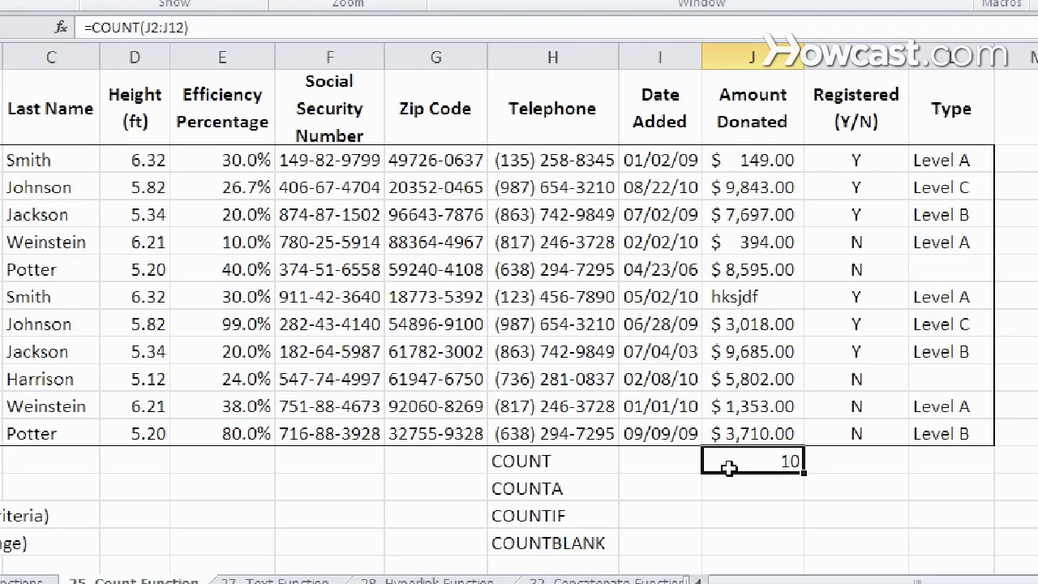
click(753, 487)
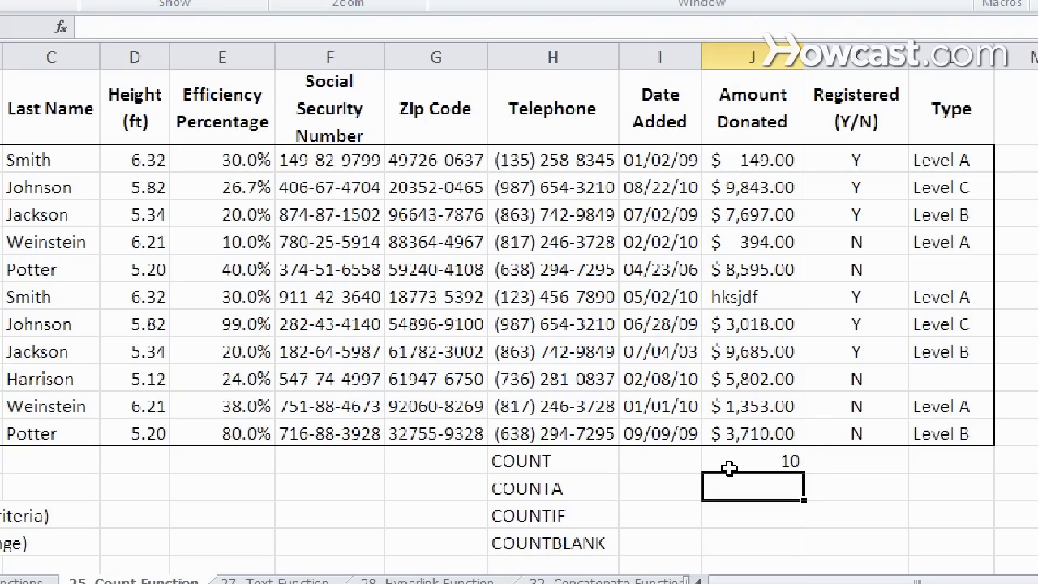
Enter =COUNTA(J2:J12) beside the COUNTA label, returning 11 non-empty amounts.
text(=)
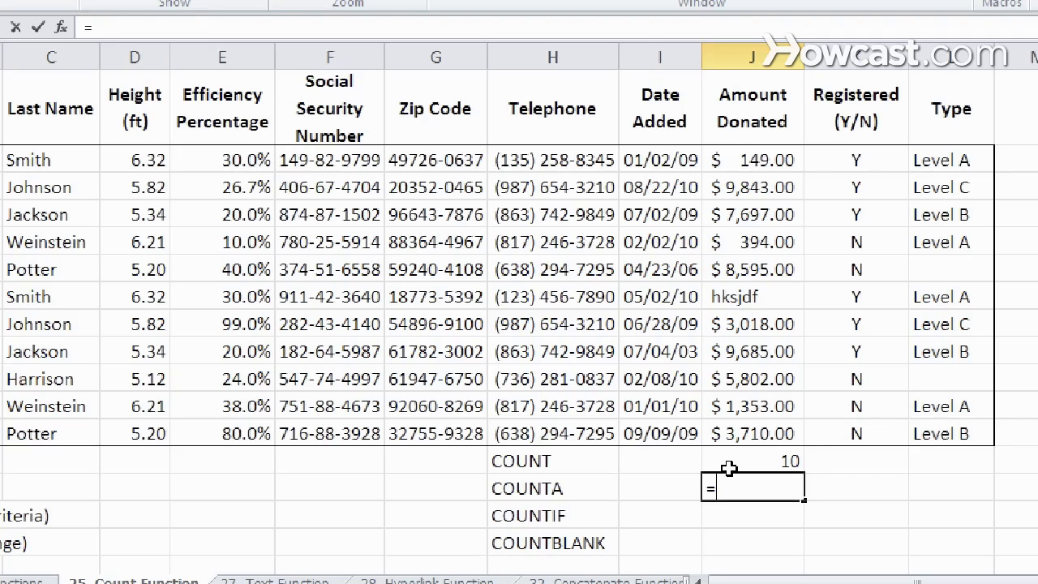
text(COUNTA)
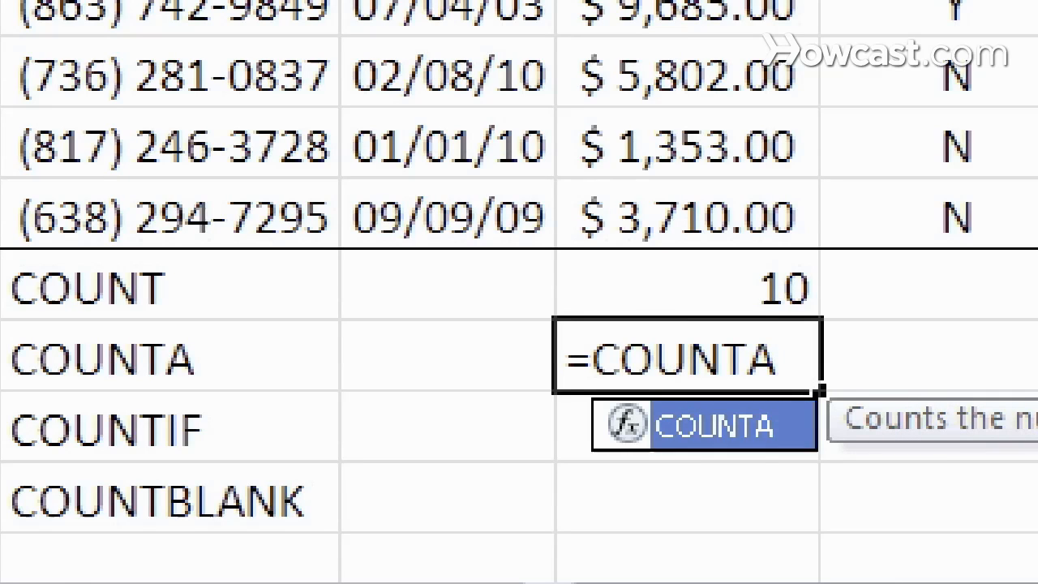
click(685, 214)
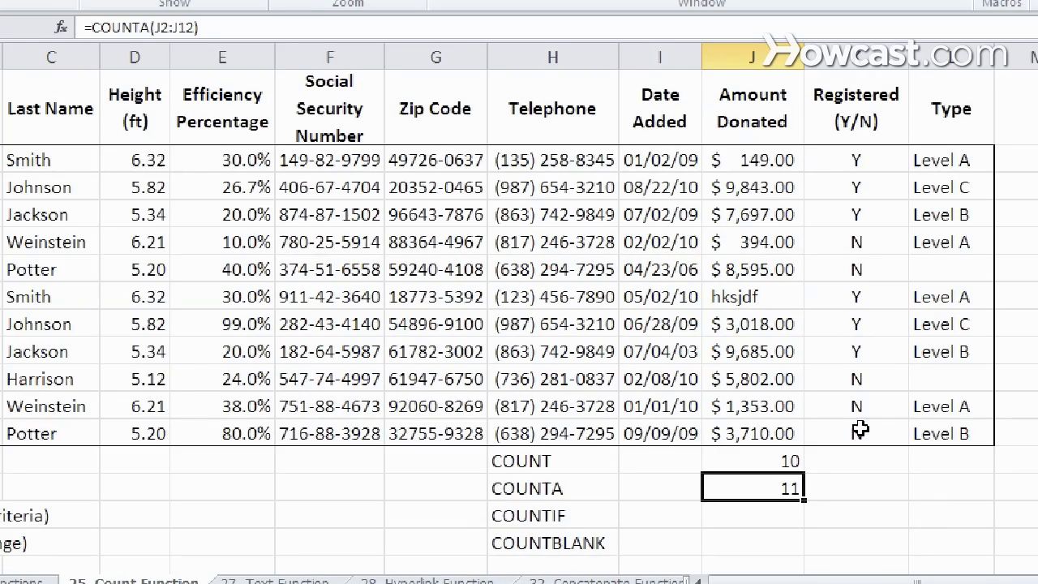
Replace Harrison's amount with dfsf and compare COUNT (9) with COUNTA (11).
click(753, 380)
text(dfsf)
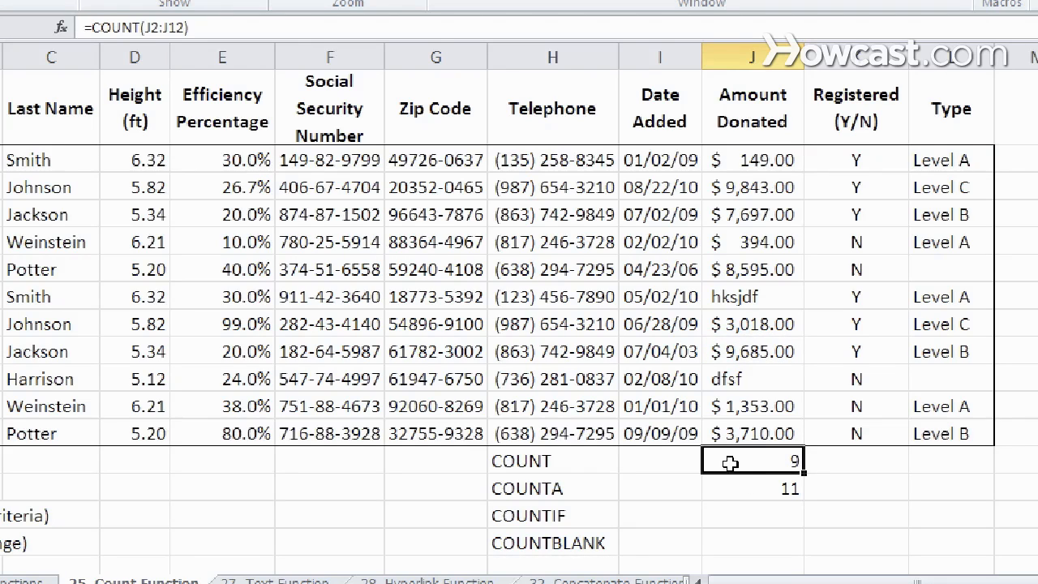
click(753, 487)
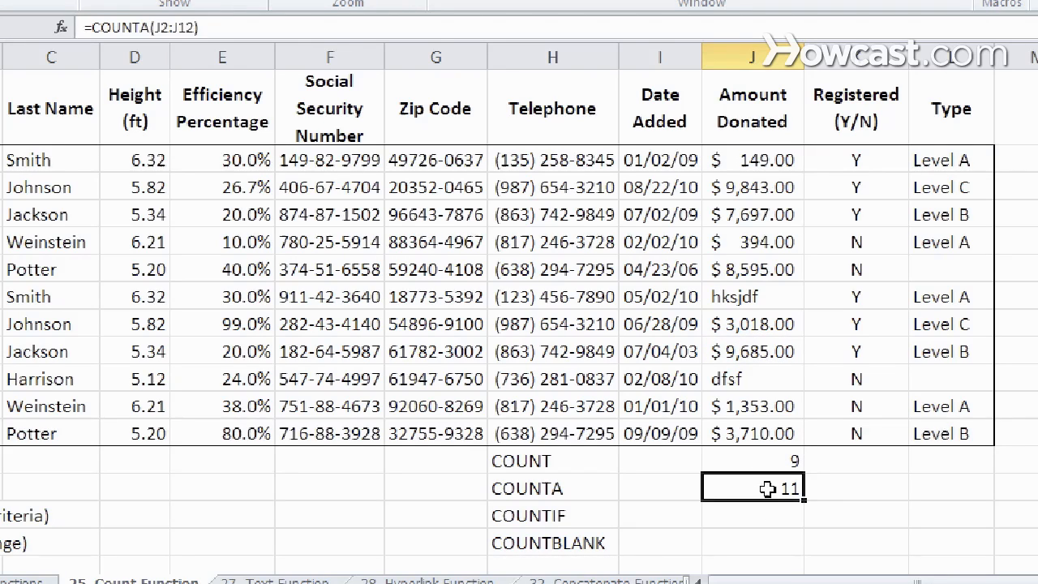
click(857, 514)
text(=)
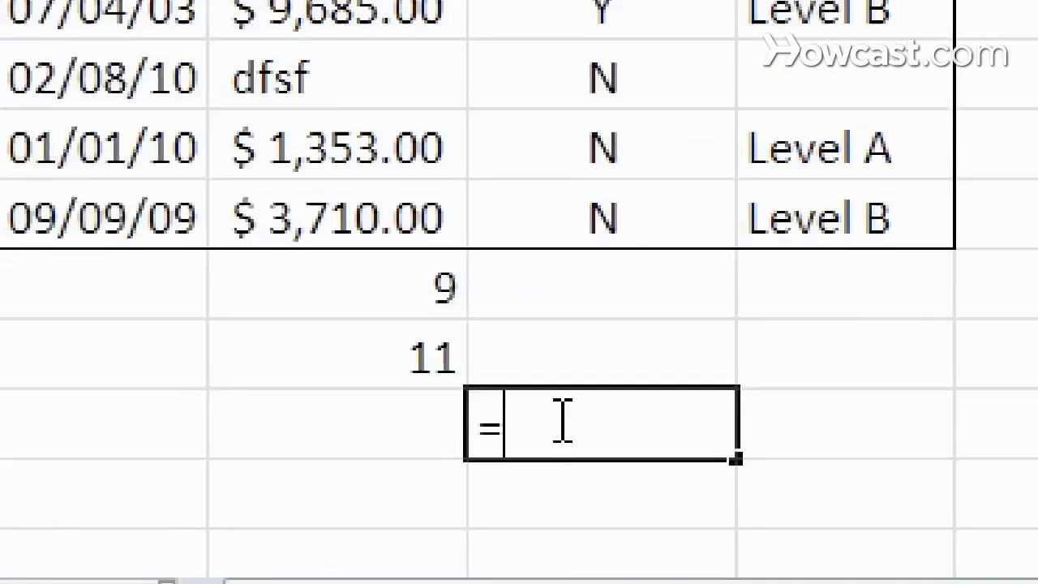
Enter =COUNTIF(K2:K12,"Y") to count registered donors, returning 7.
text(COUNTIF)
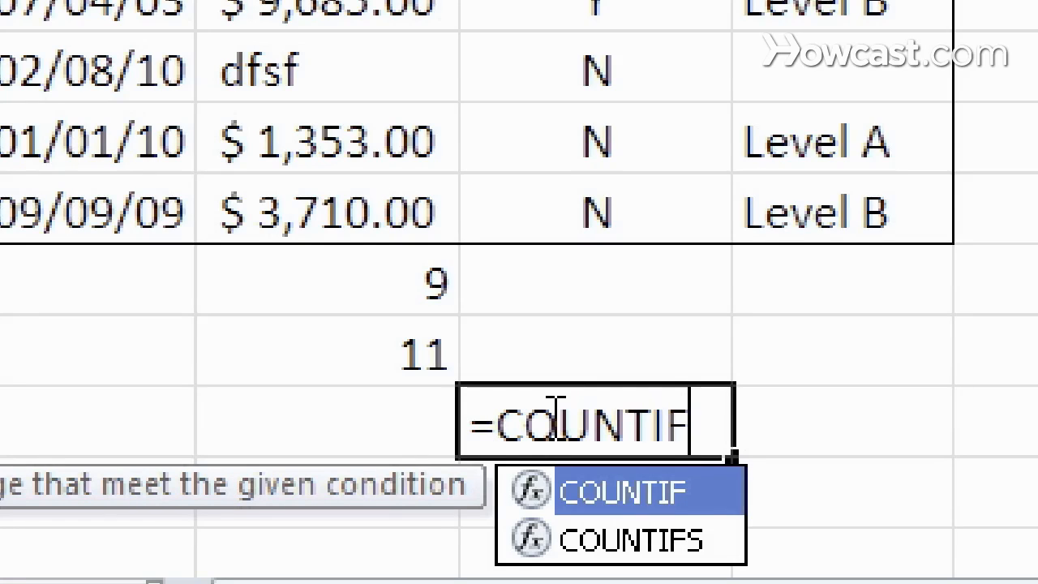
text((K2:K12)
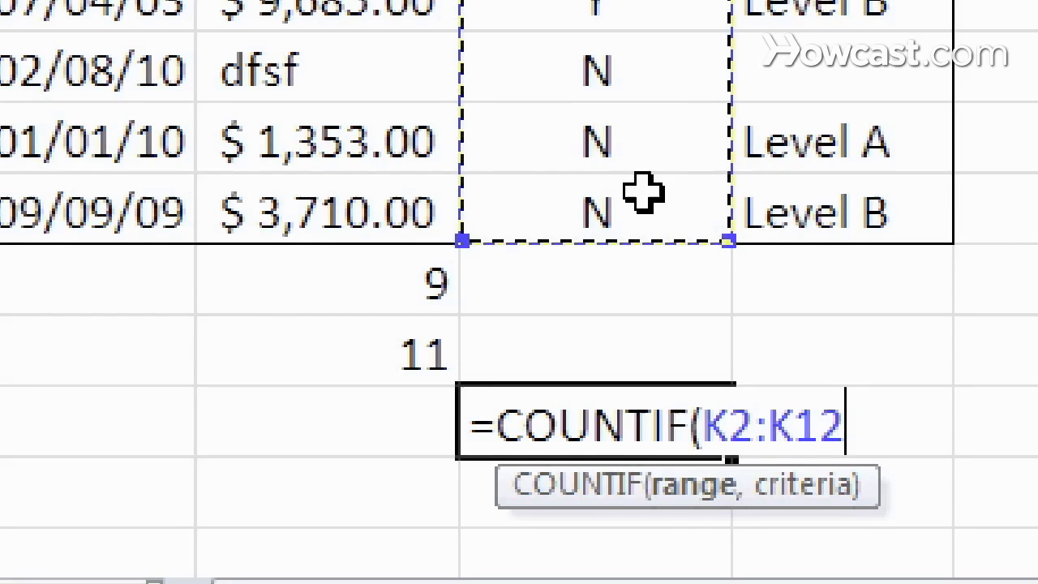
text(,)
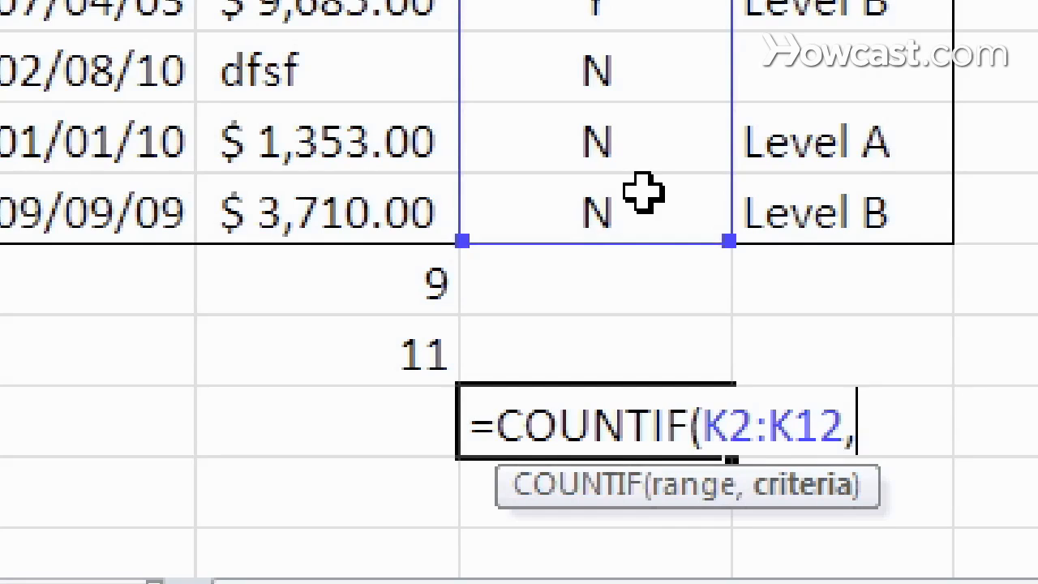
text("Y)
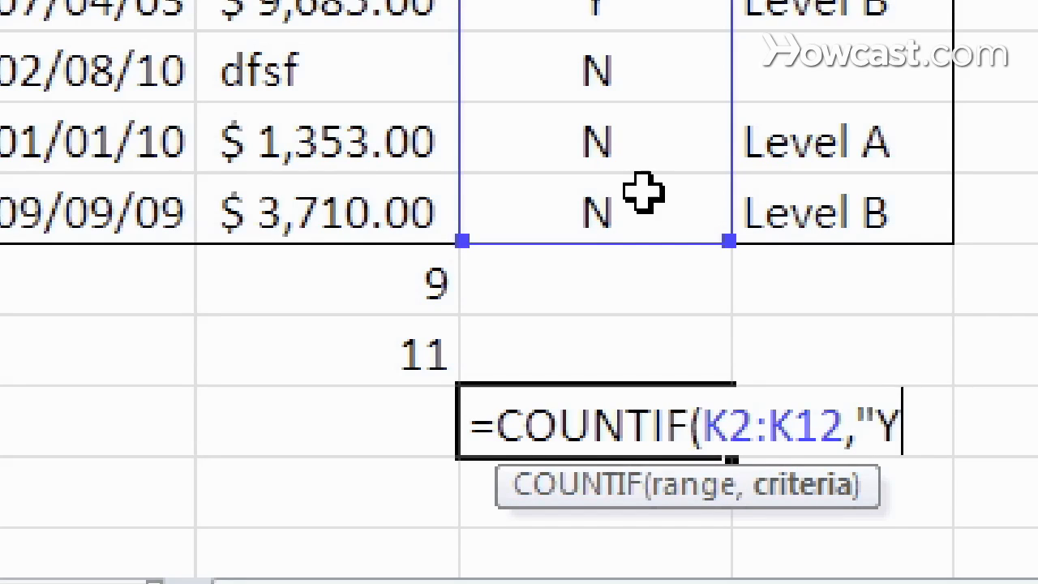
text(")
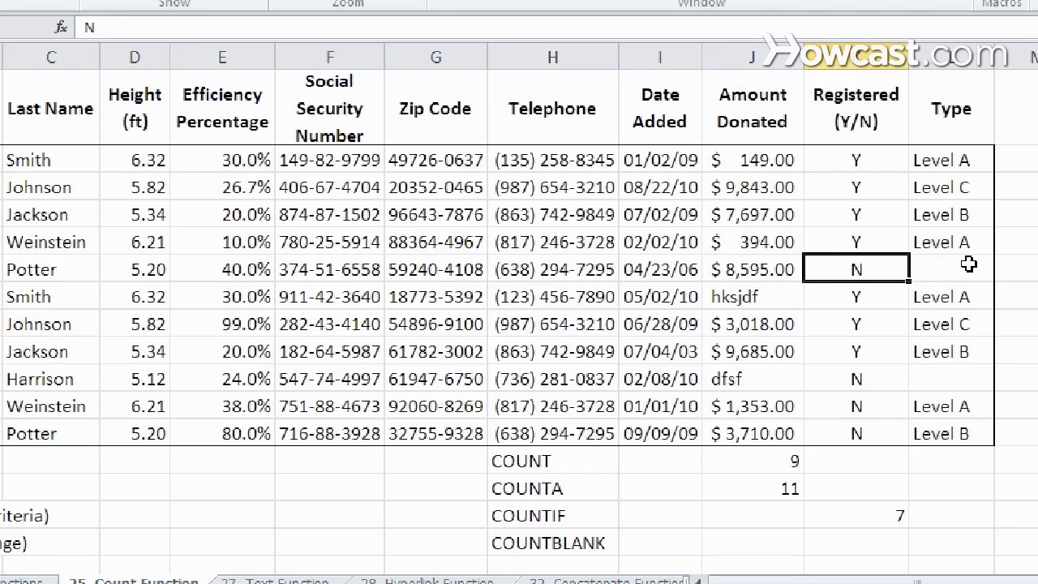
mouse_move(928, 543)
text(=)
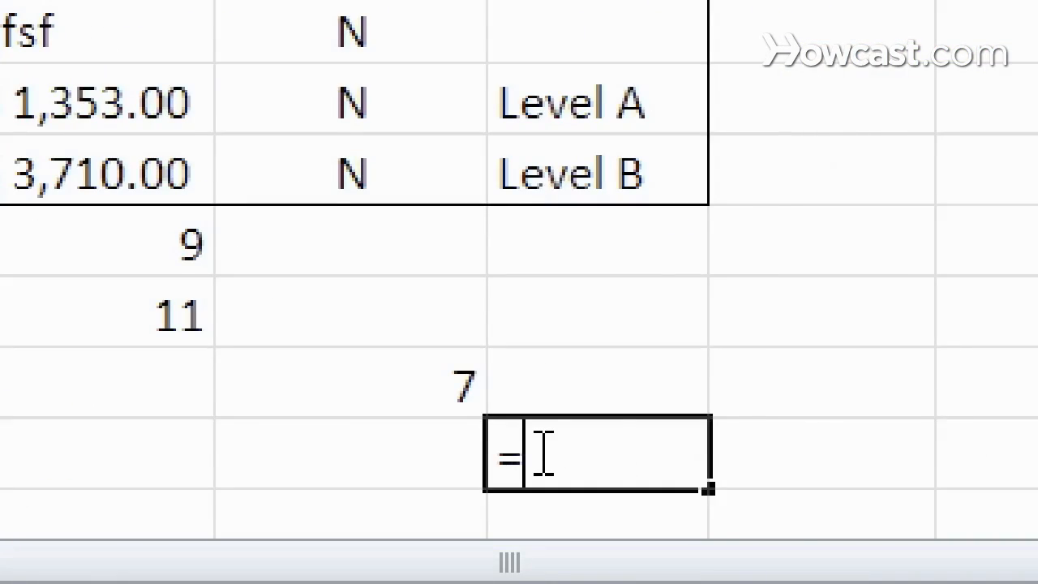
Enter =COUNTBLANK(L2:L3 beside the COUNTBLANK label.
text(COUNTB)
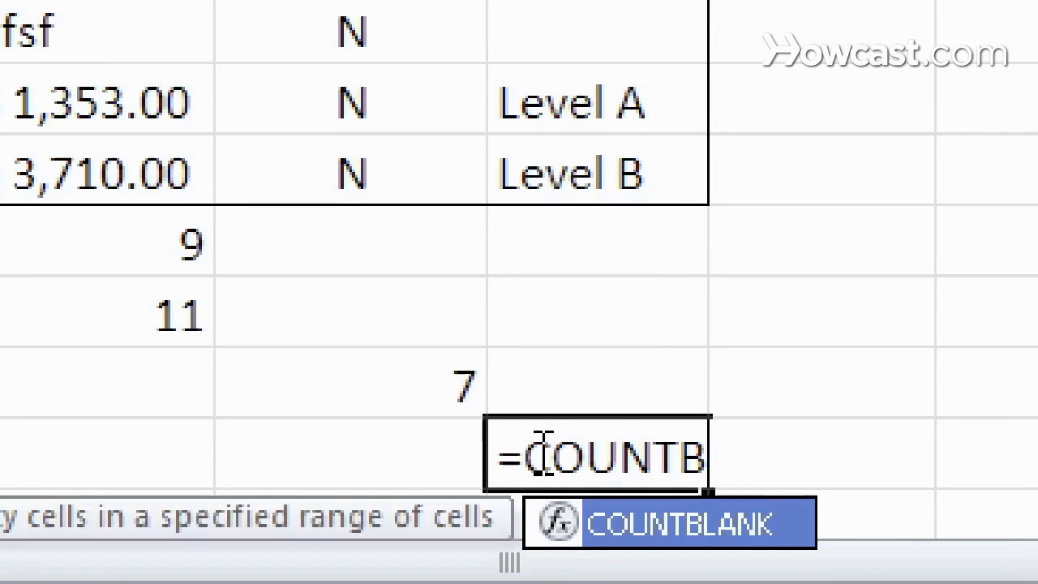
text(LANK)
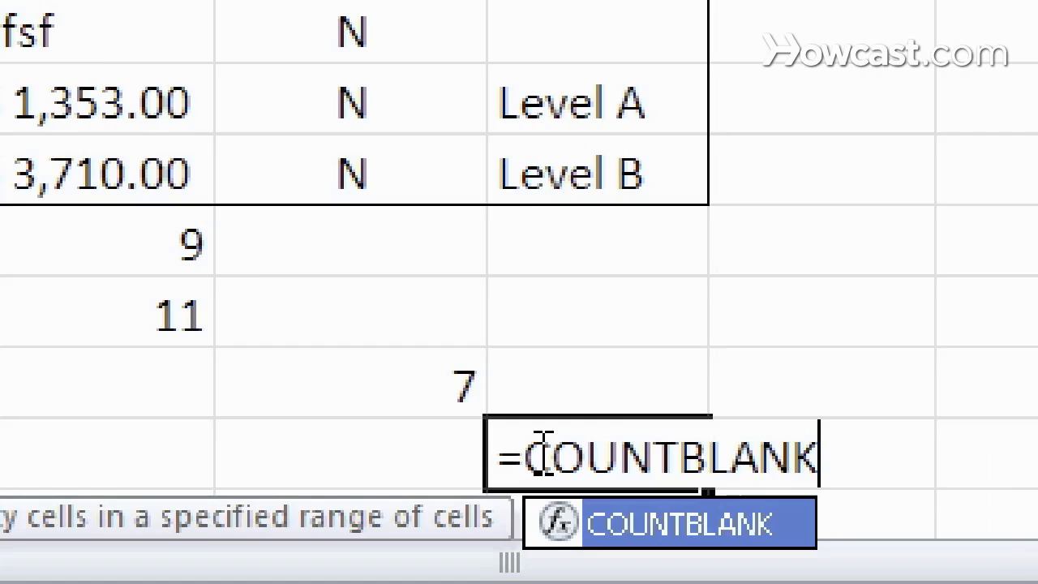
text(()
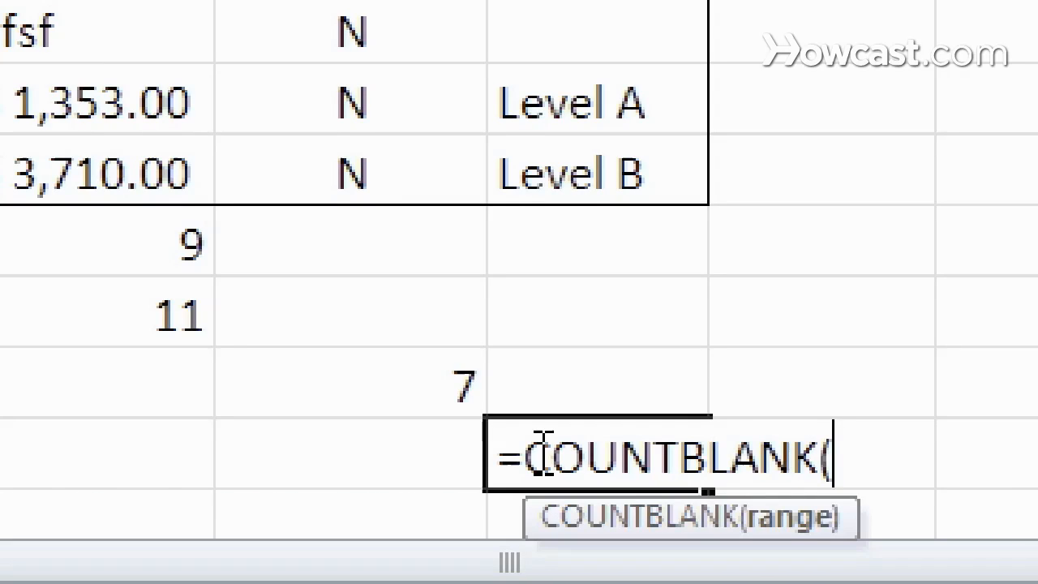
text(L2:L3)
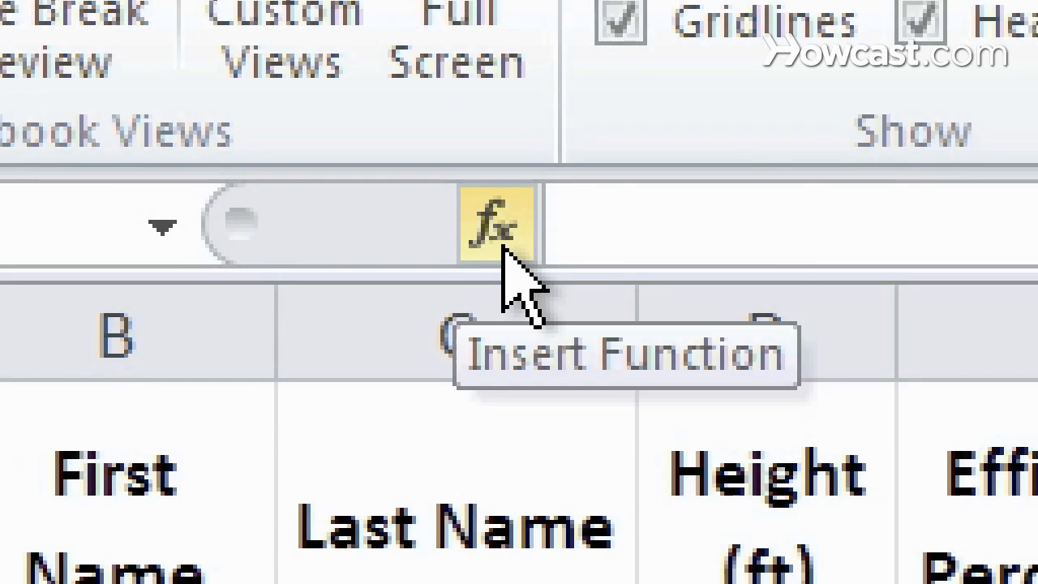
Browse COUNT, DCOUNT, COUNTIFS and COUNTBLANK descriptions in the Insert Function dialog.
click(495, 224)
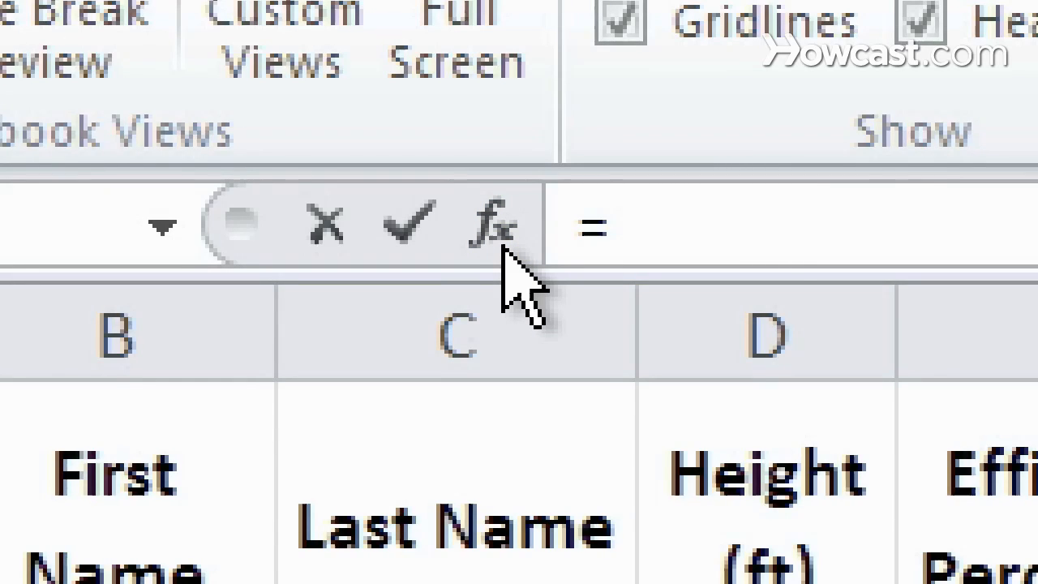
click(487, 225)
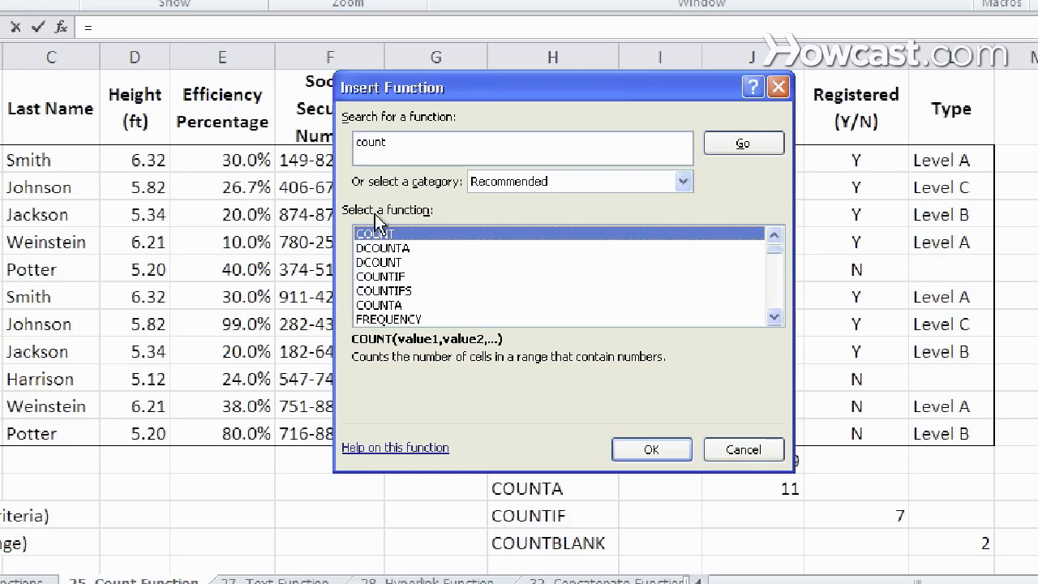
click(379, 263)
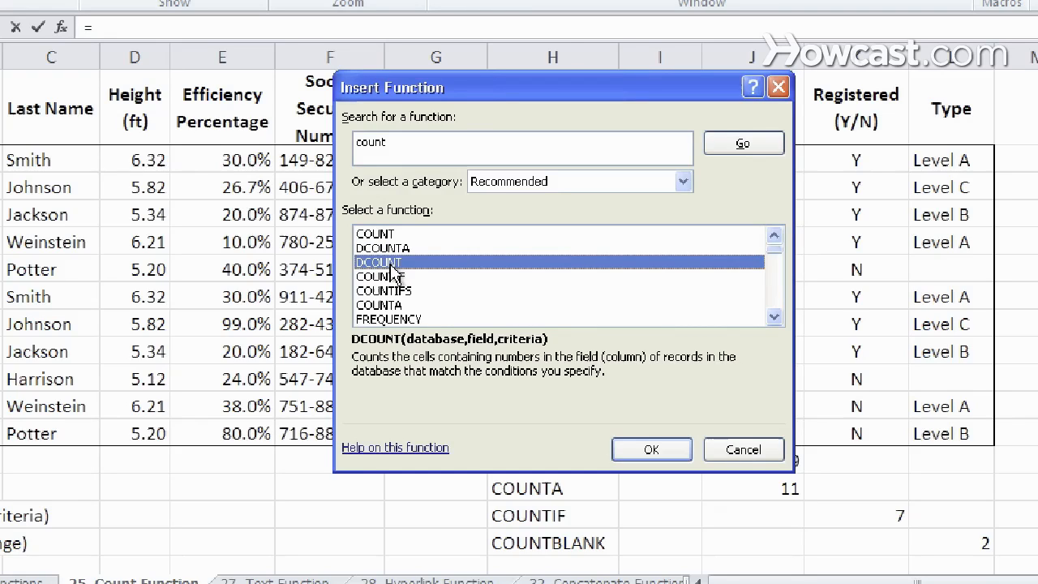
click(376, 233)
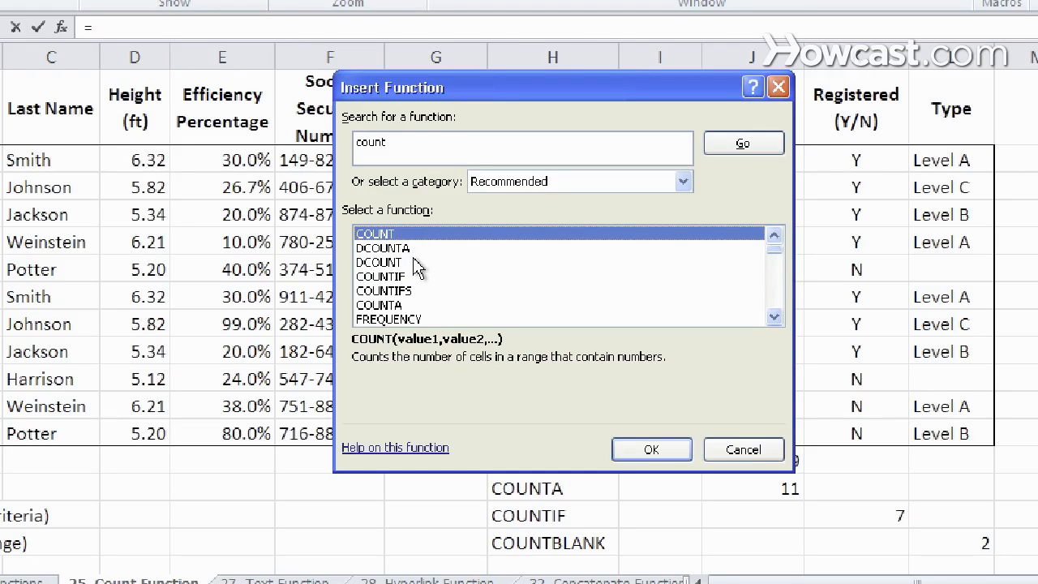
click(383, 290)
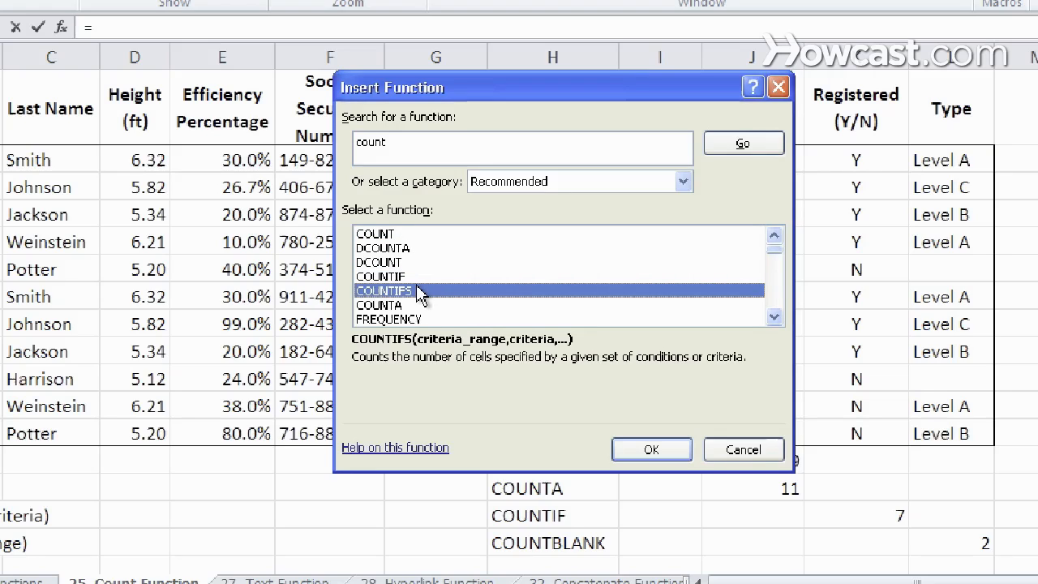
click(381, 305)
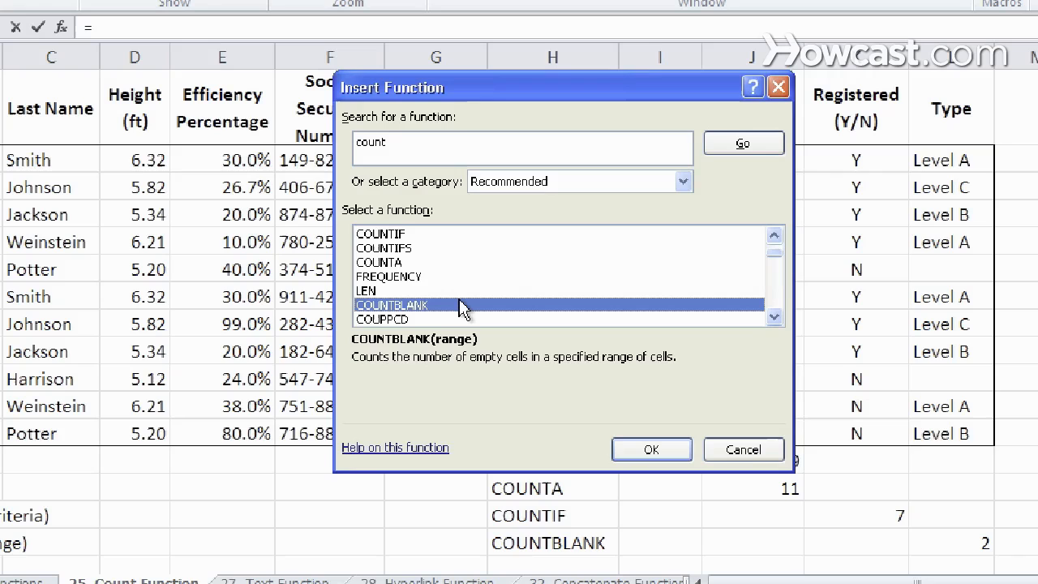
mouse_move(425, 448)
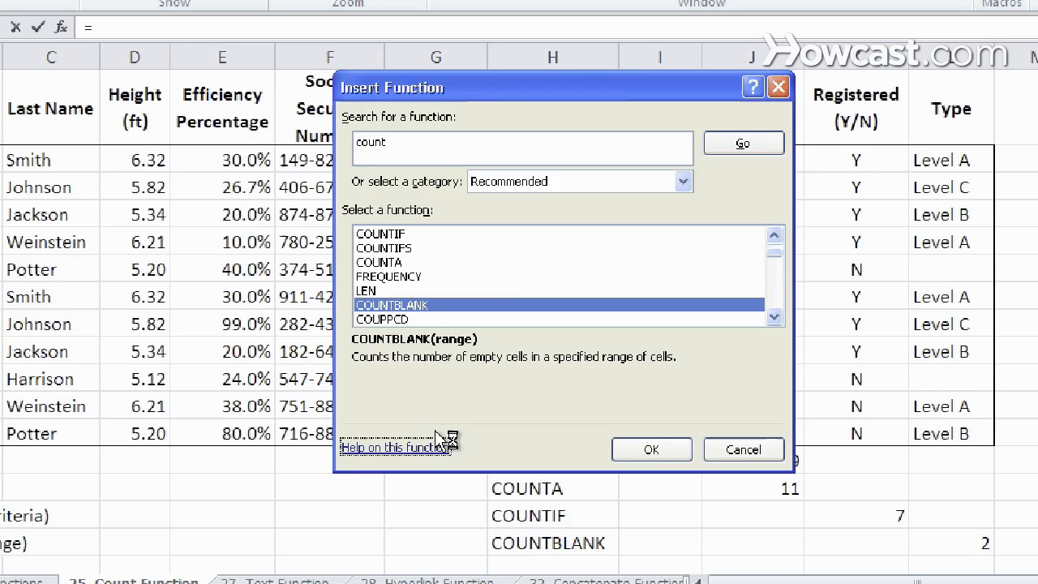
Open the Excel Help article on COUNTBLANK and read its syntax and example.
click(393, 447)
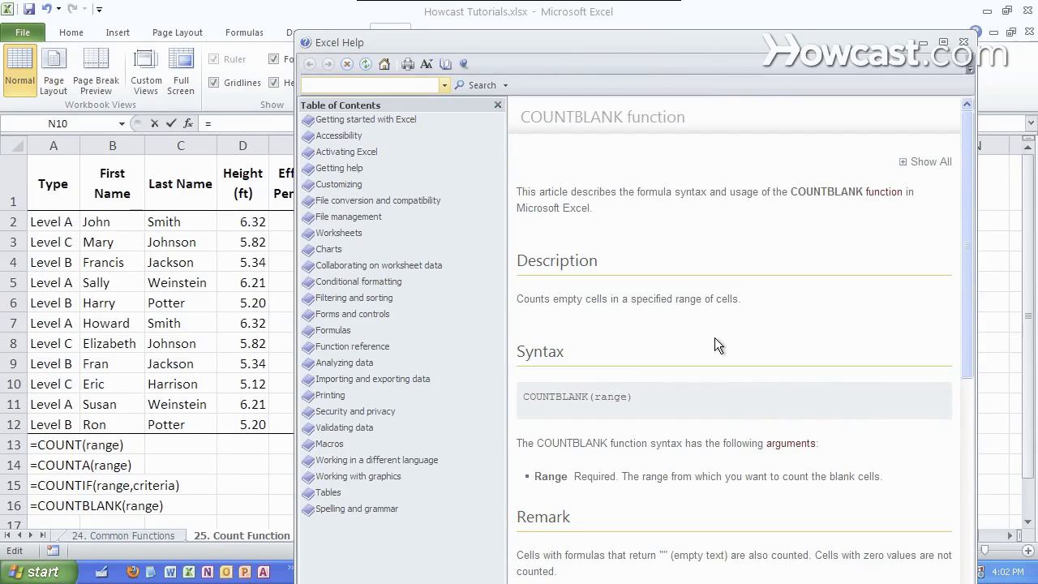
scroll(down, 3)
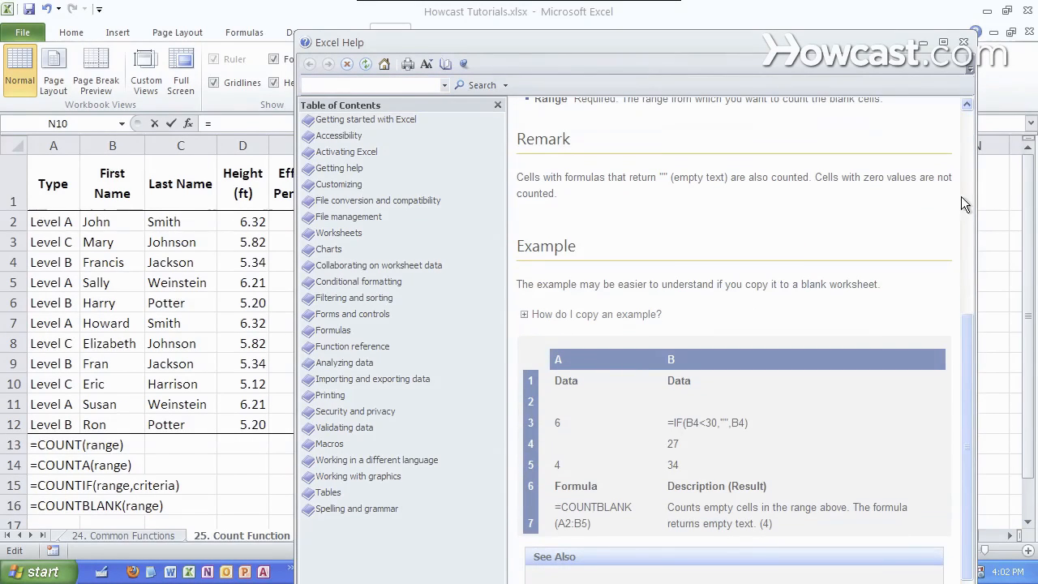